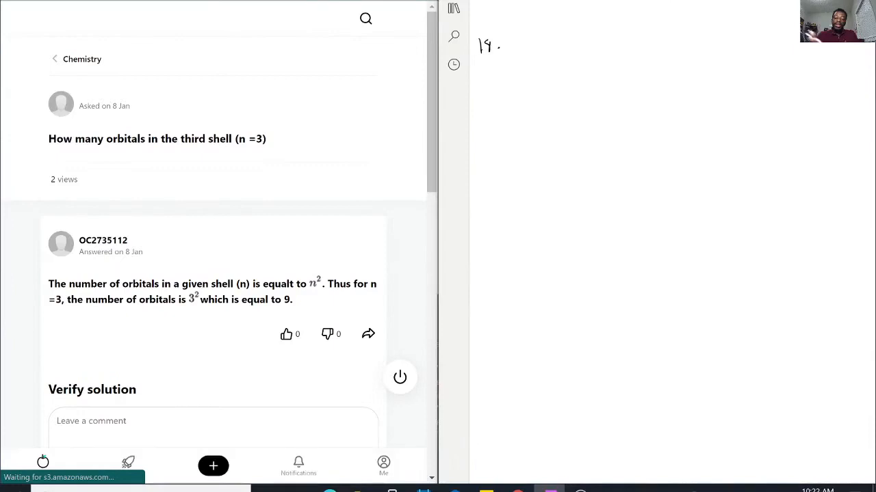
- Handwrite the question 'How many orbitals in n=3' with labels 3s, 3p, 3d below
left_click_drag(516, 41, 530, 48)
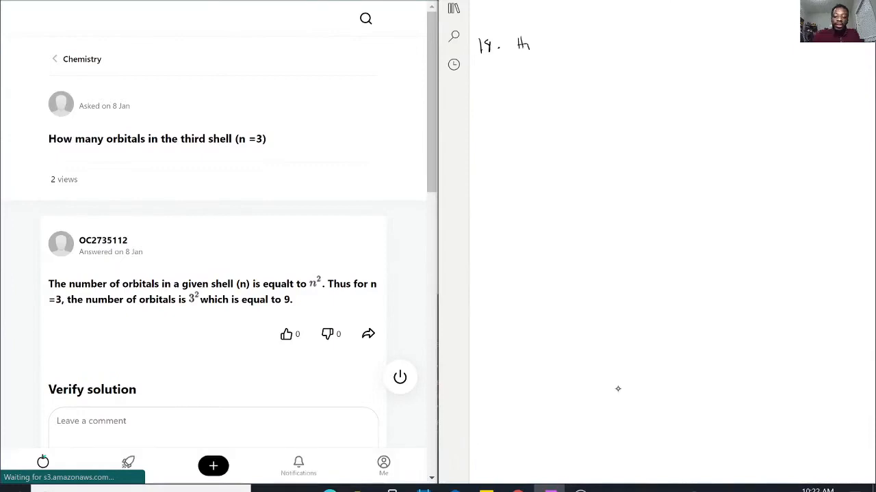
type("How")
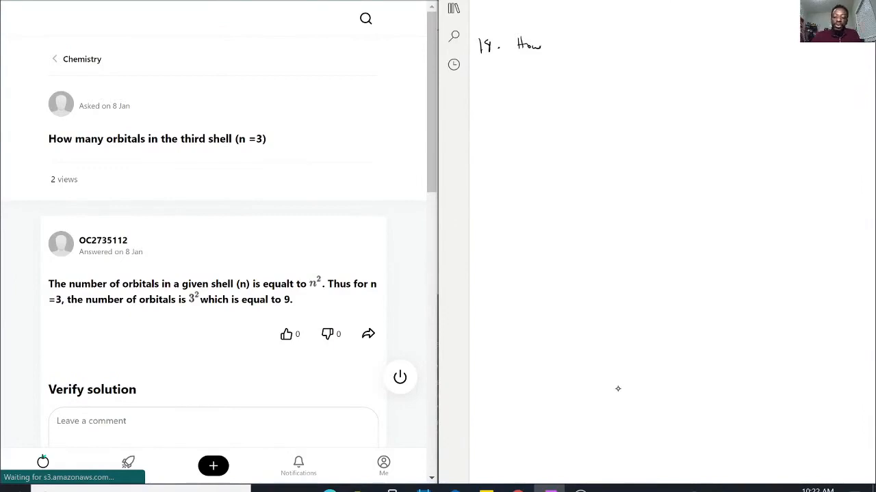
left_click_drag(554, 47, 585, 47)
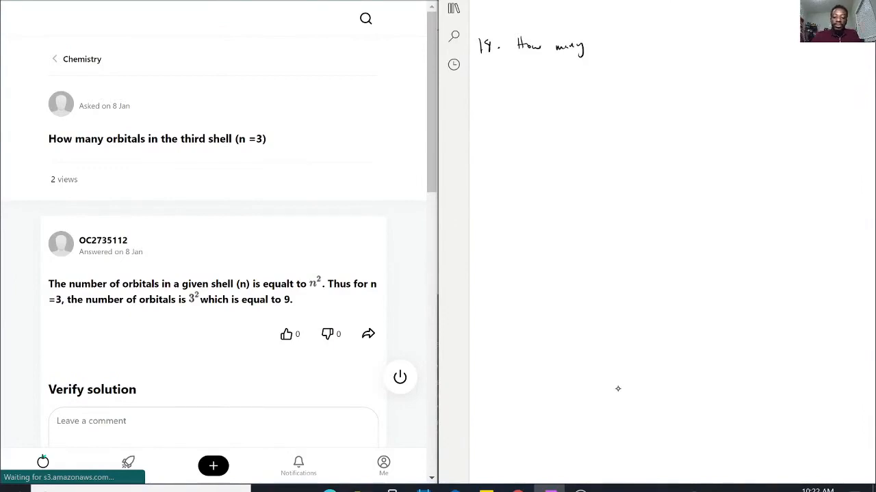
type("orbitals in n=3")
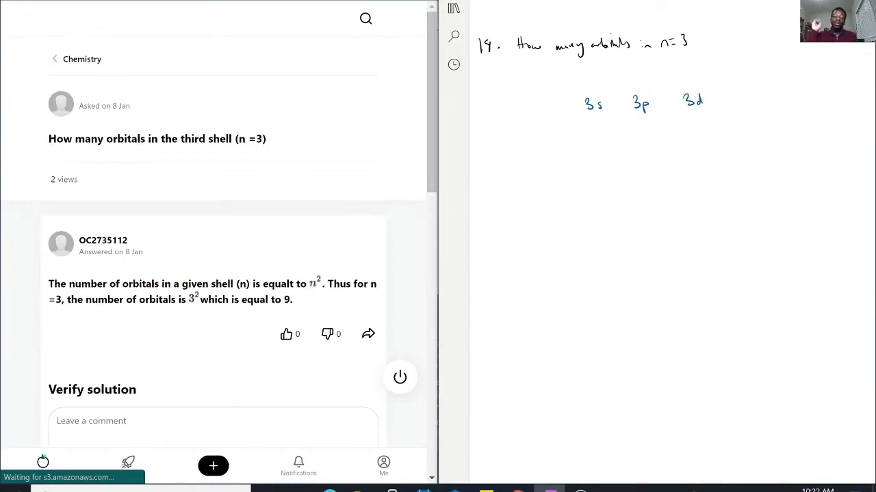
- Draw a line under 3s, then sketch the orbital boxes under 3p
left_click_drag(595, 119, 593, 147)
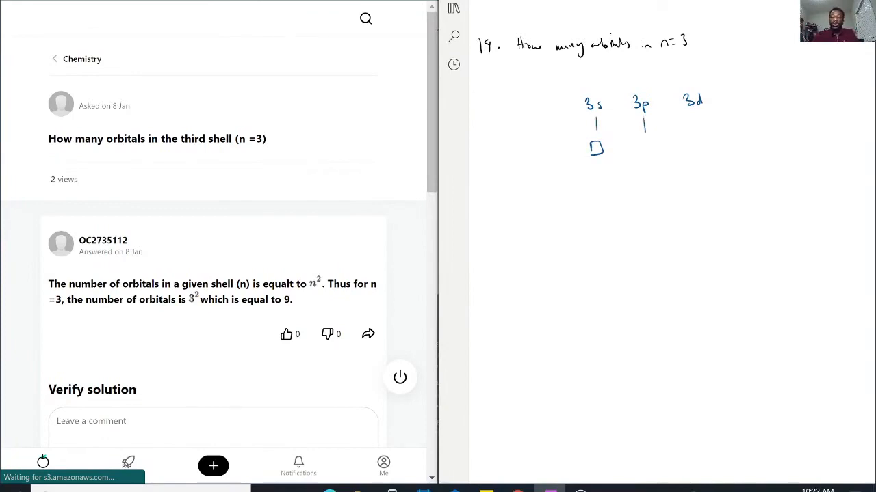
left_click_drag(633, 147, 657, 151)
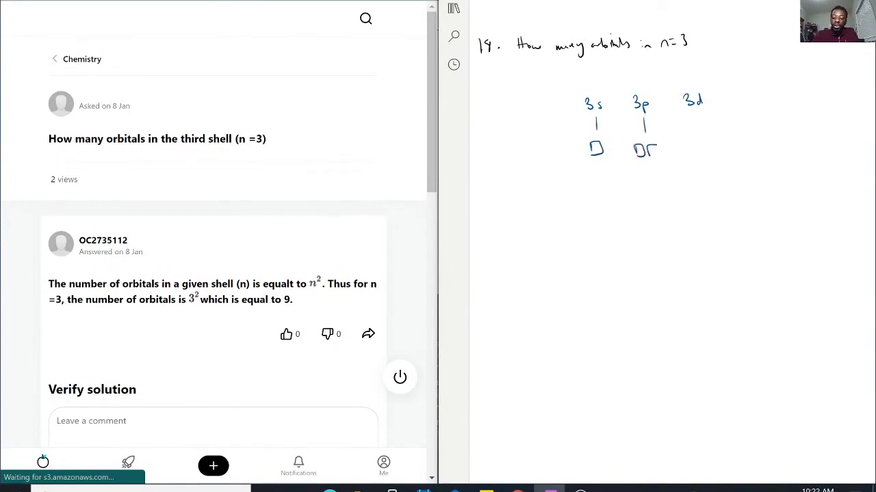
left_click_drag(640, 151, 677, 150)
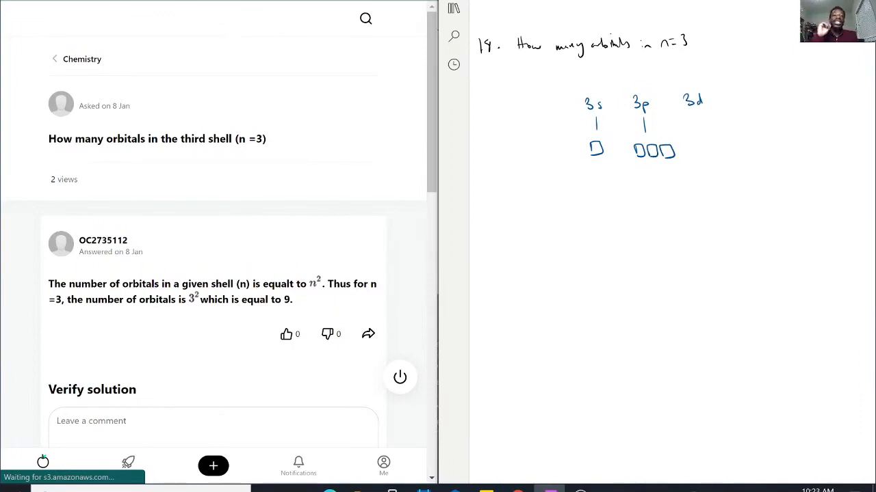
- Draw a line under 3d and sketch the row of 3d orbital boxes
left_click_drag(710, 119, 710, 153)
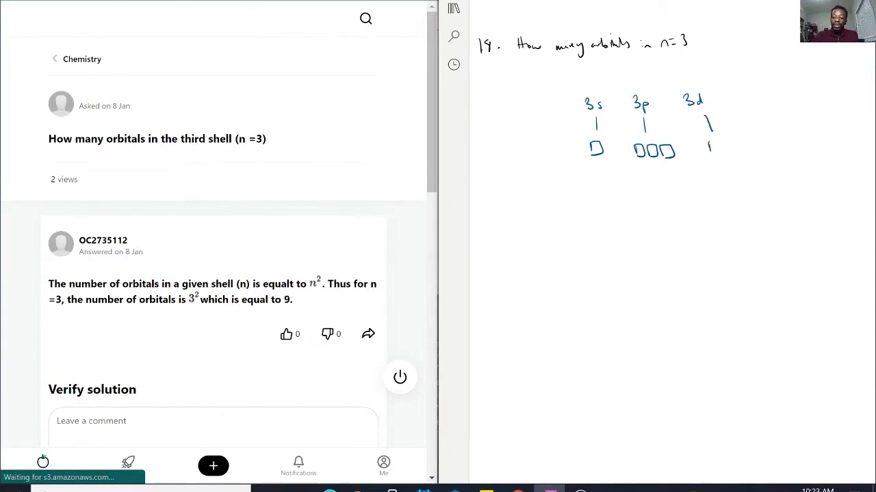
left_click_drag(711, 146, 756, 146)
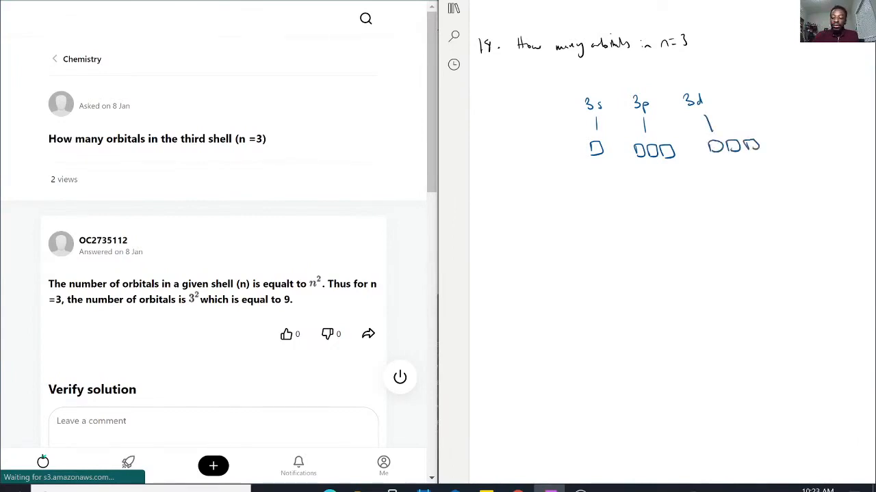
left_click_drag(746, 146, 794, 146)
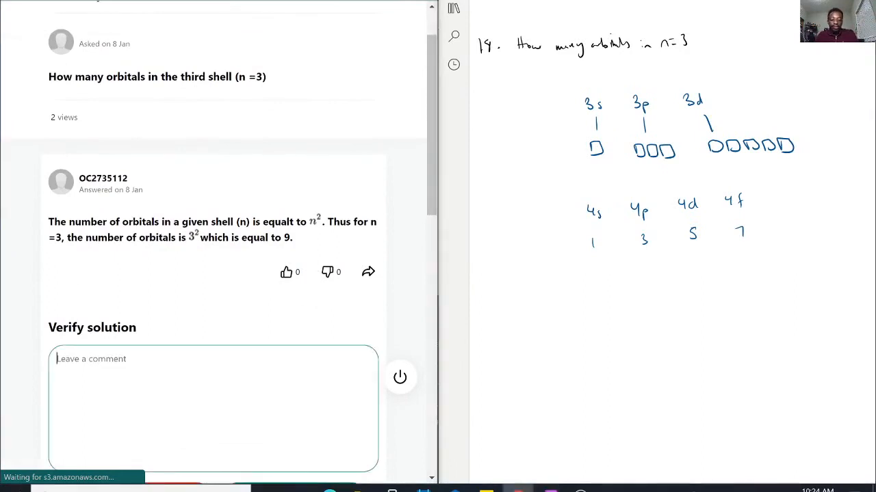
- Comment 'This is correct !' on the n=3 orbitals answer and scroll to the solution buttons
type("This")
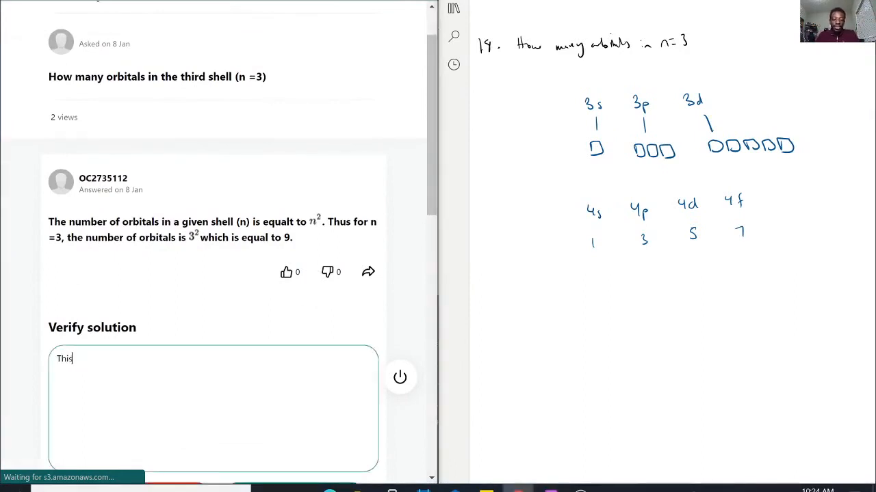
type("is correct")
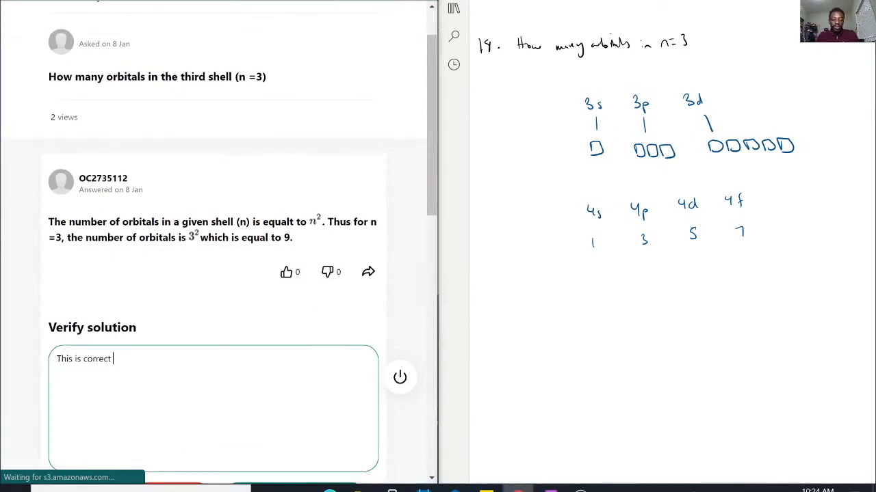
type("!")
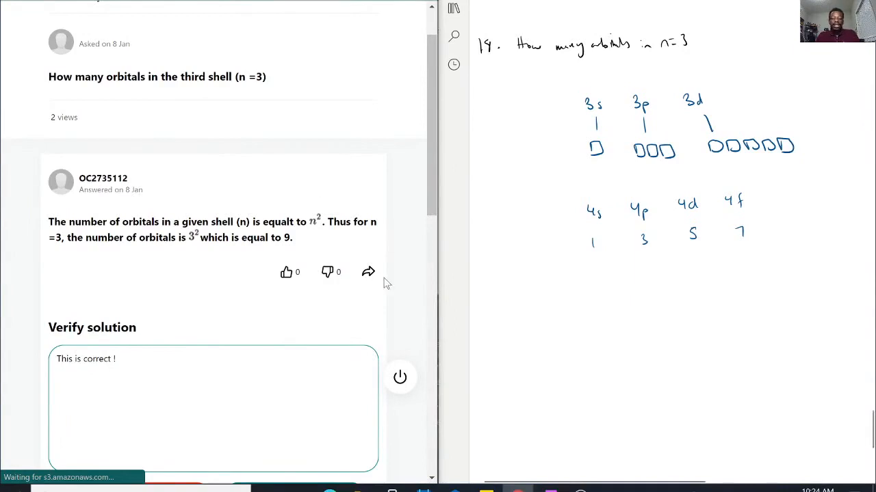
scroll("down", 3)
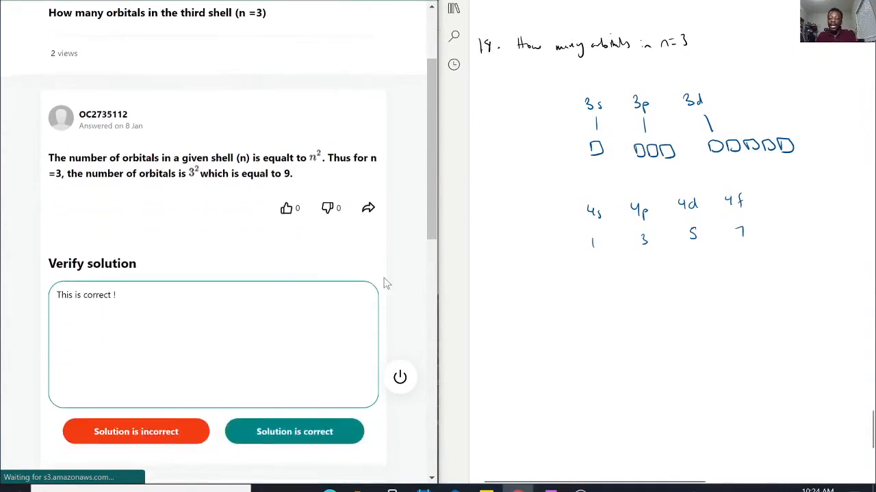